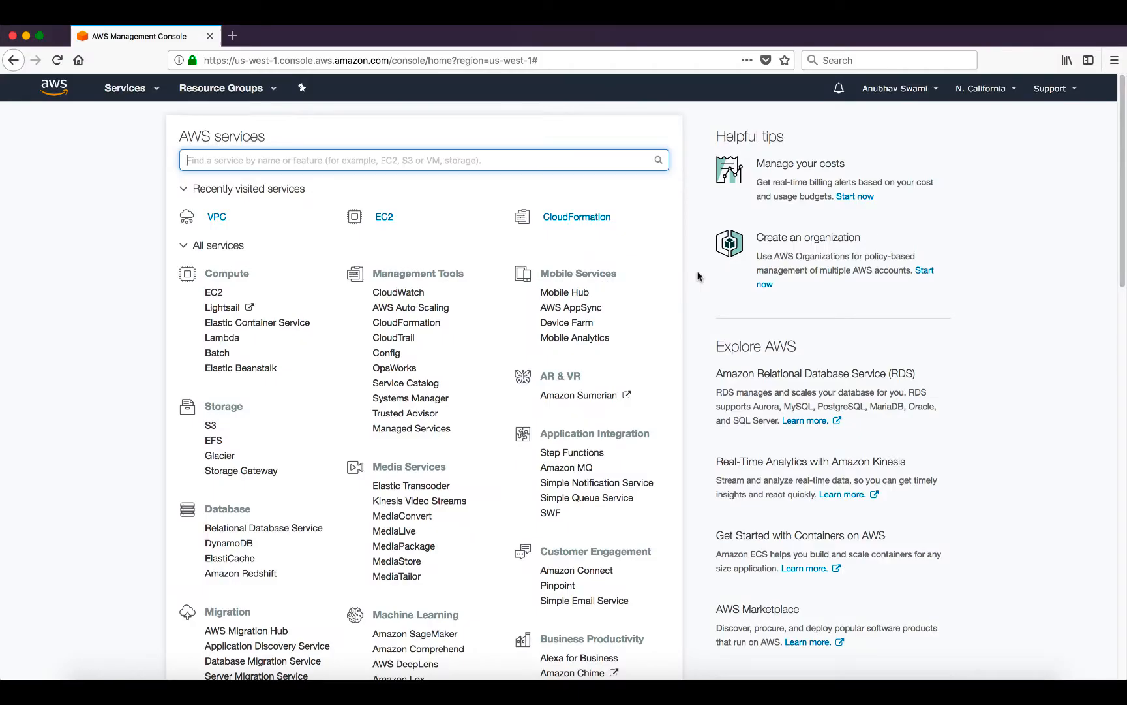
pyautogui.moveTo(639, 274)
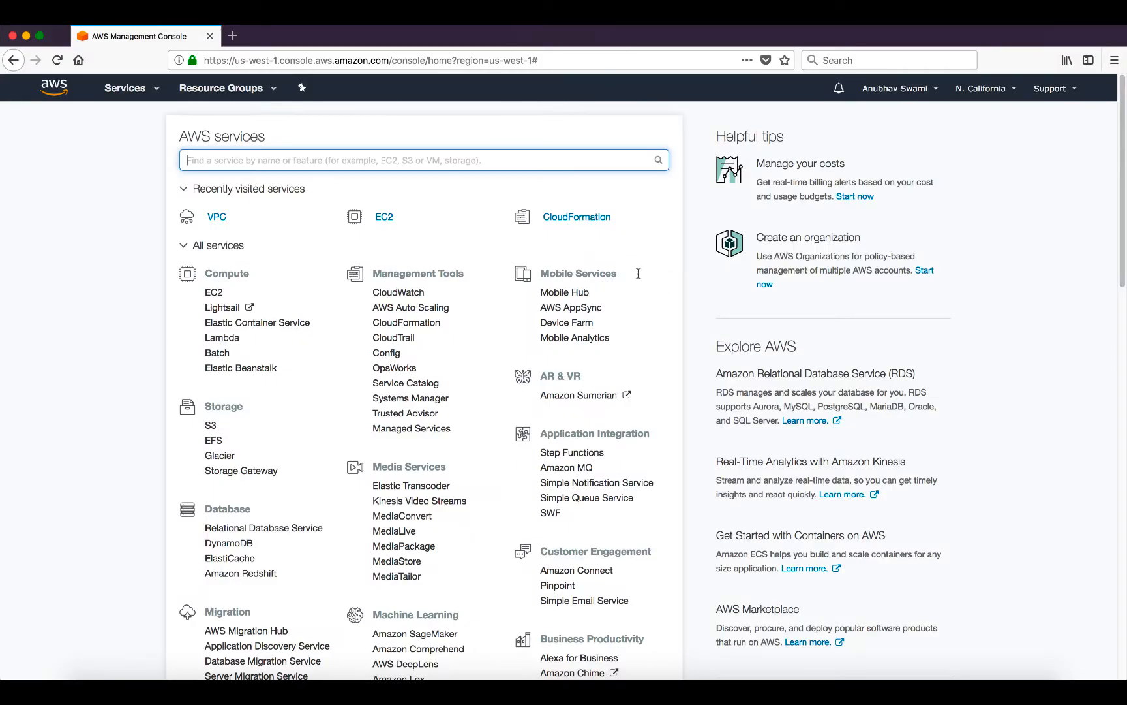
# - Go to the EC2 service from the console home's recently visited list
pyautogui.click(384, 216)
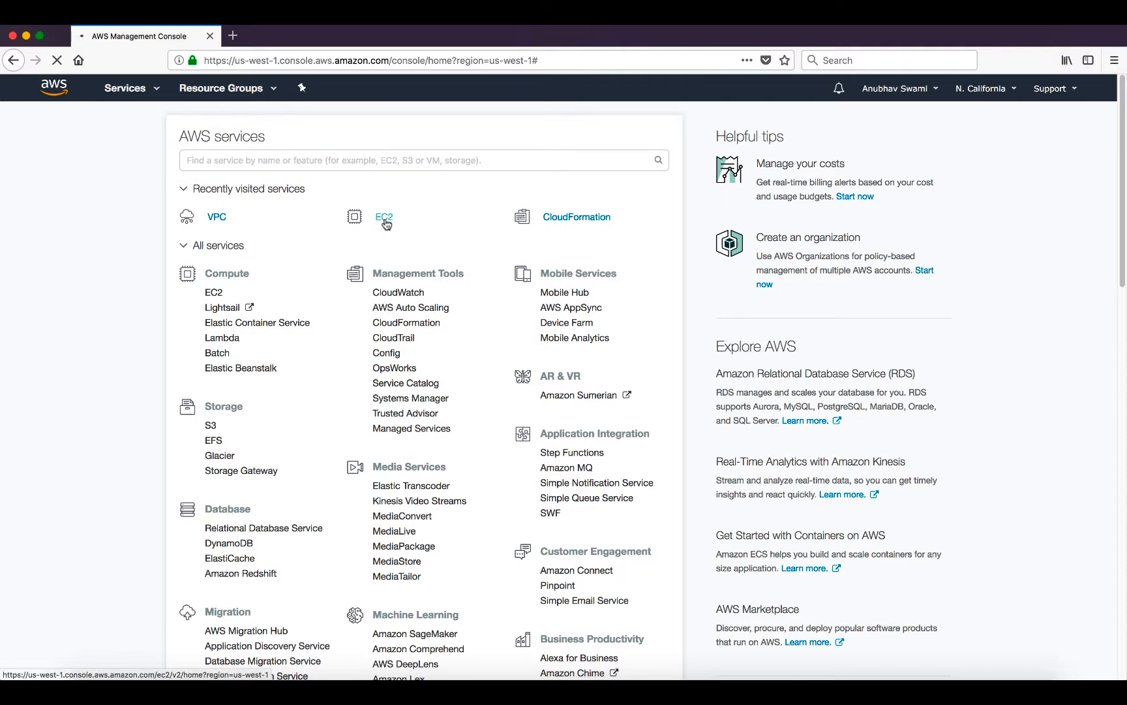
pyautogui.click(384, 216)
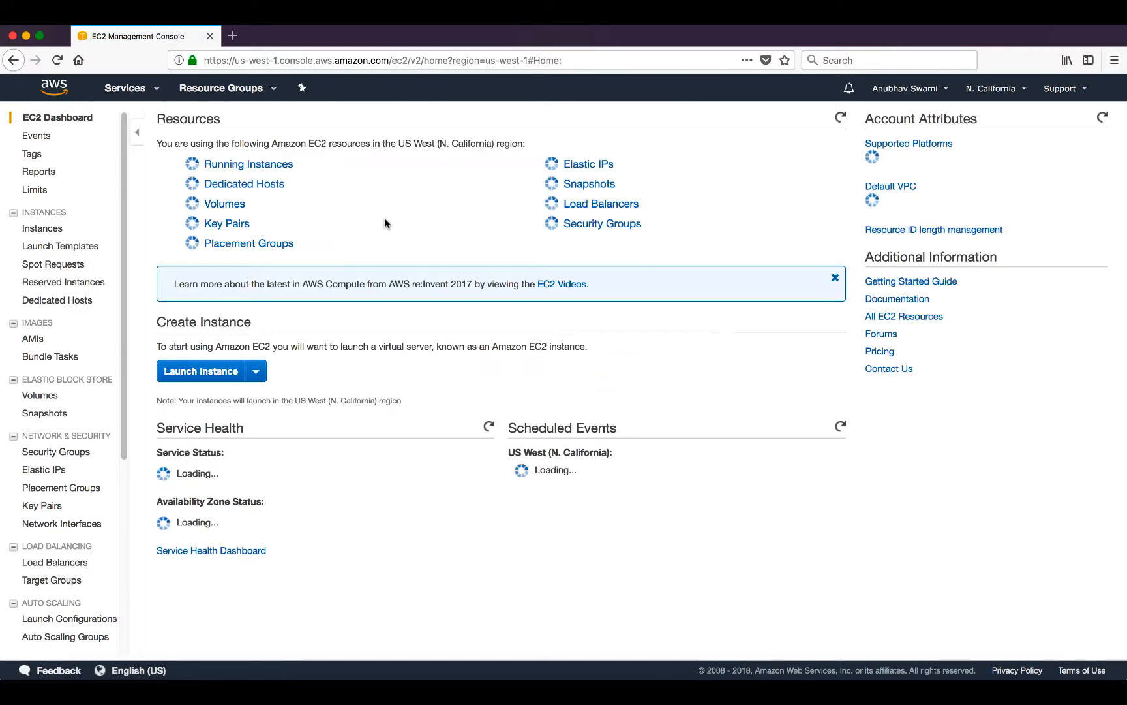
# - Launch a new instance from the Red Hat Enterprise Linux 7.4 AMI, keeping t2.micro
pyautogui.click(201, 371)
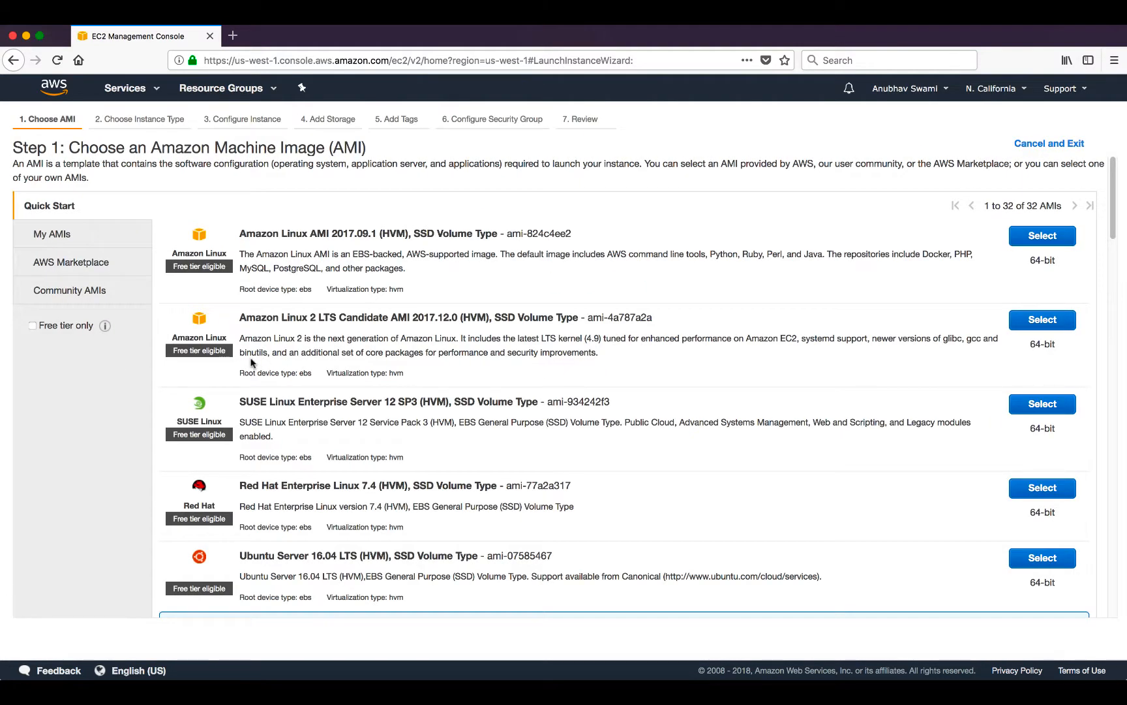
pyautogui.moveTo(321, 355)
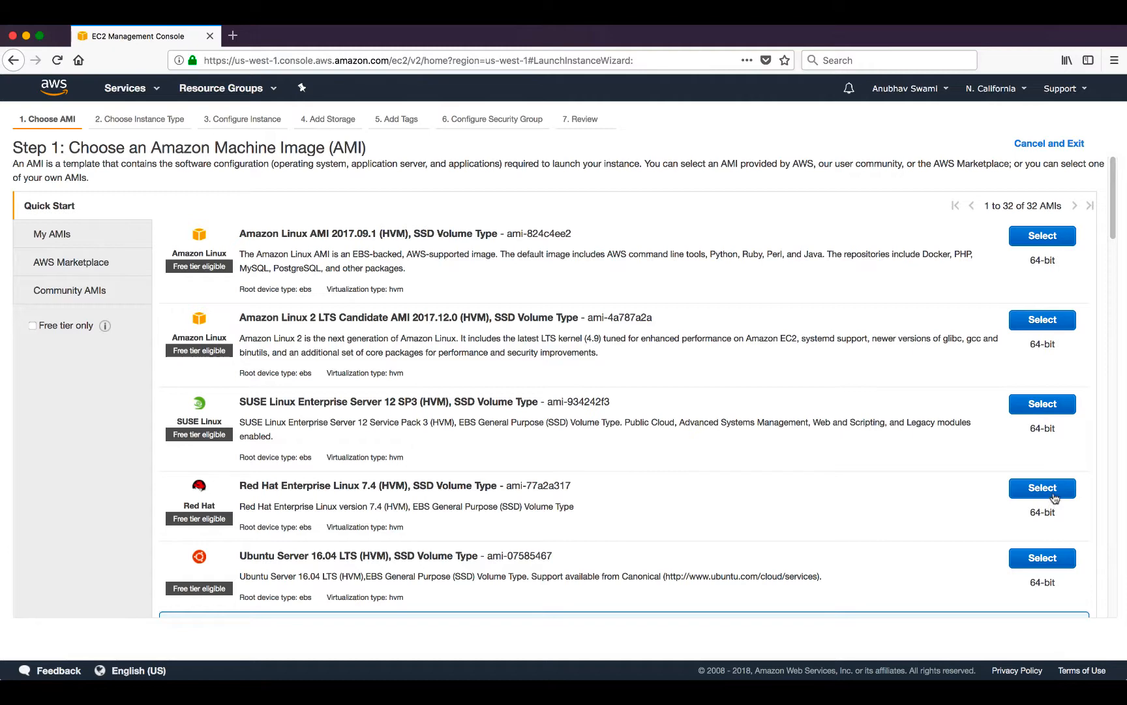
pyautogui.click(1042, 488)
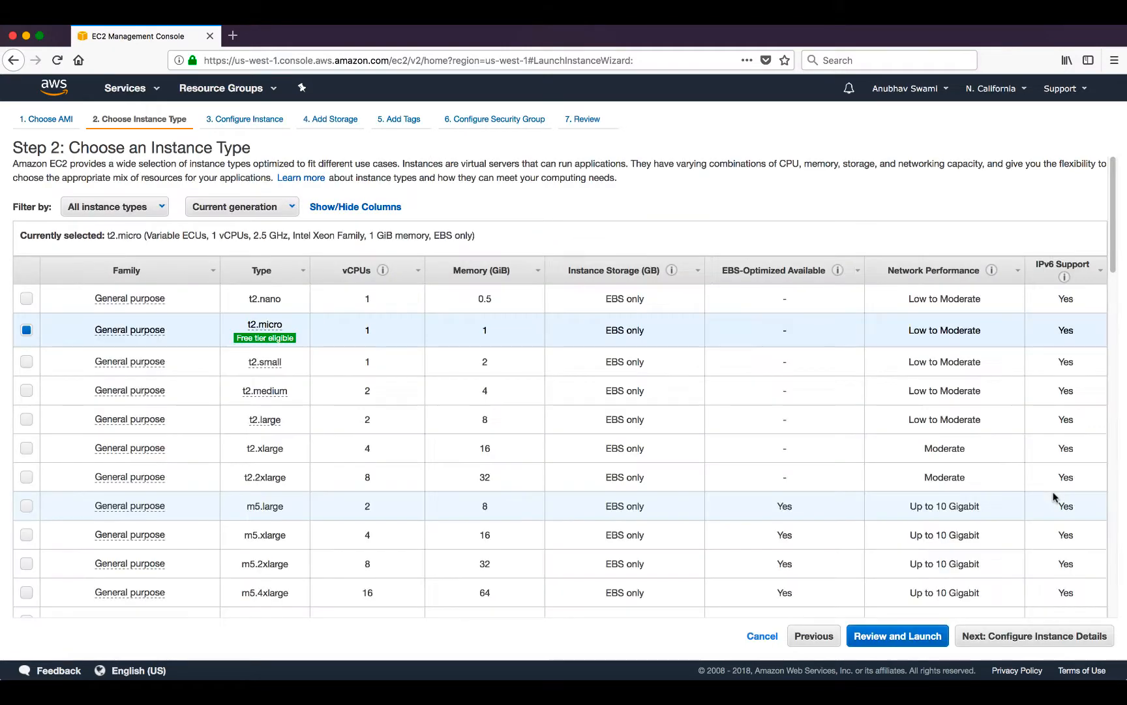
pyautogui.moveTo(265, 338)
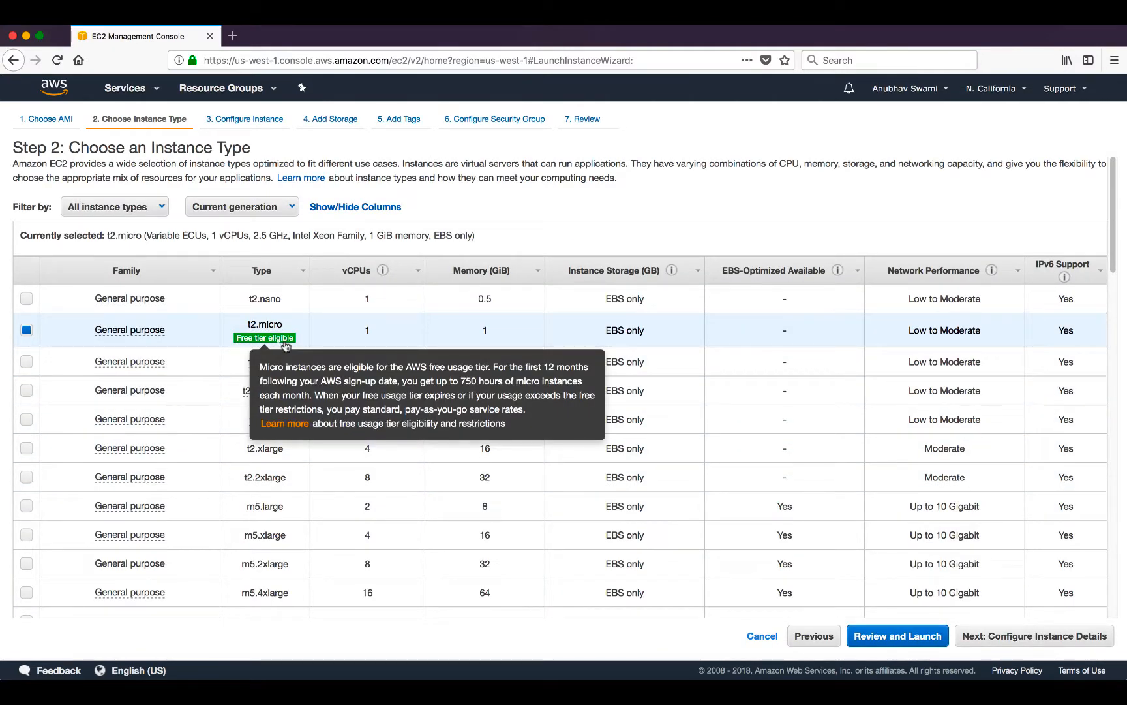
pyautogui.moveTo(986, 638)
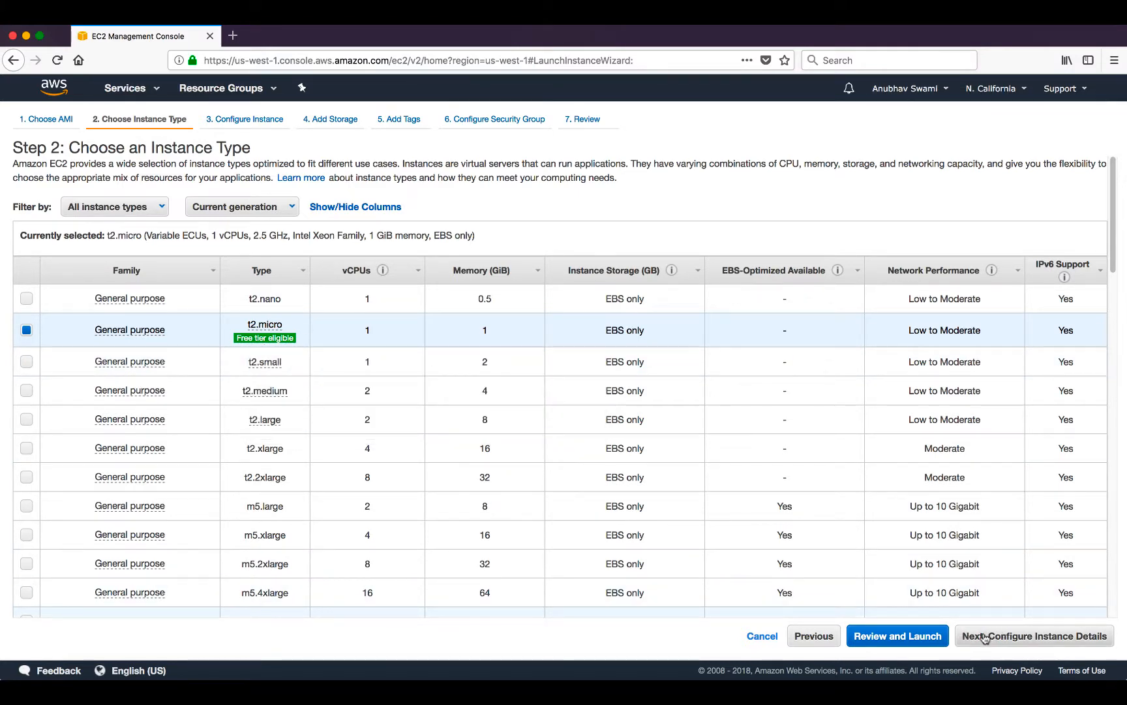
# - Configure instance details with network answami-vpc and subnet answami-inside
pyautogui.click(1033, 635)
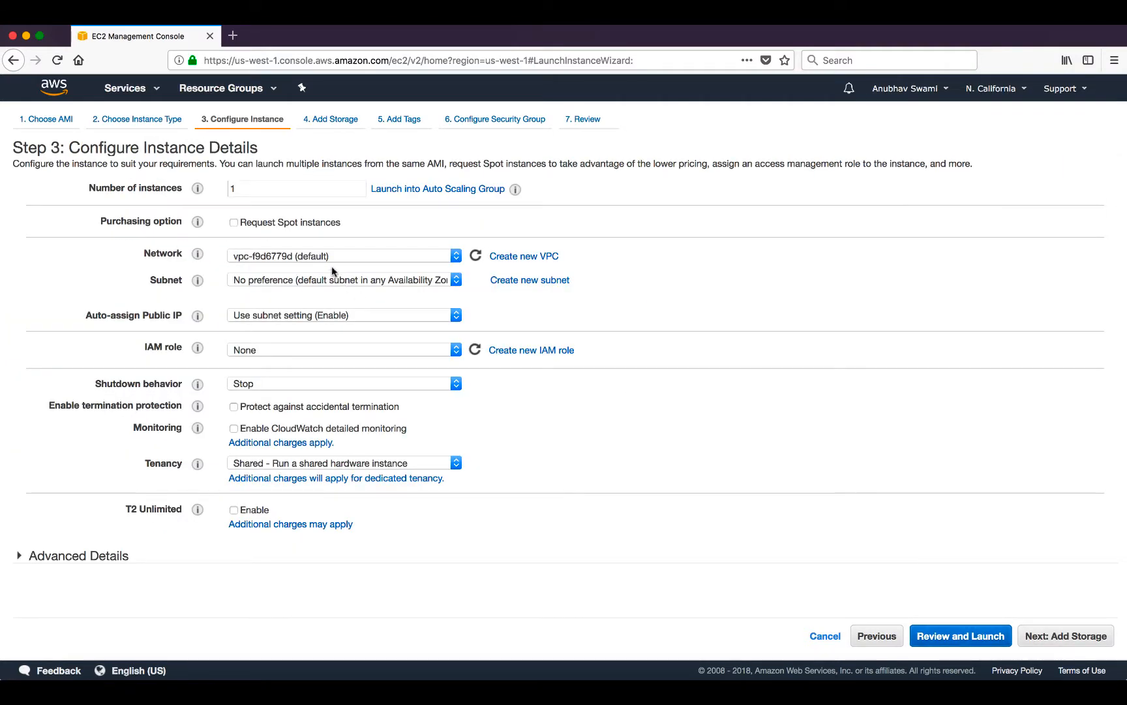
pyautogui.click(345, 256)
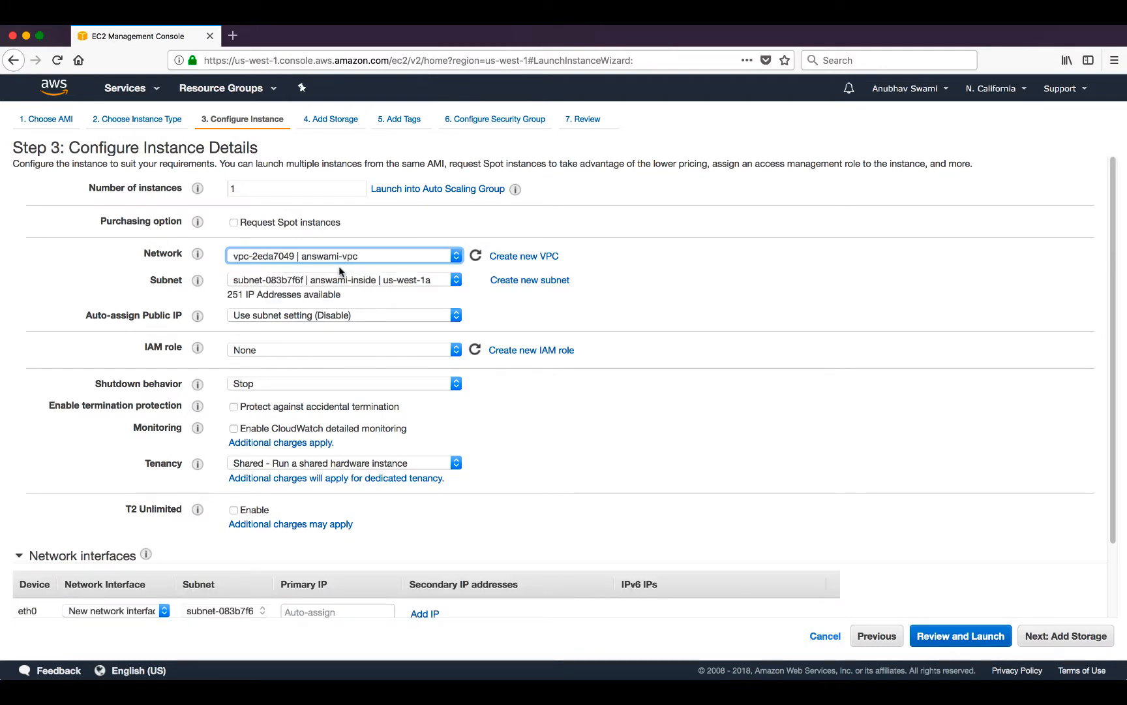
pyautogui.scroll(-3)
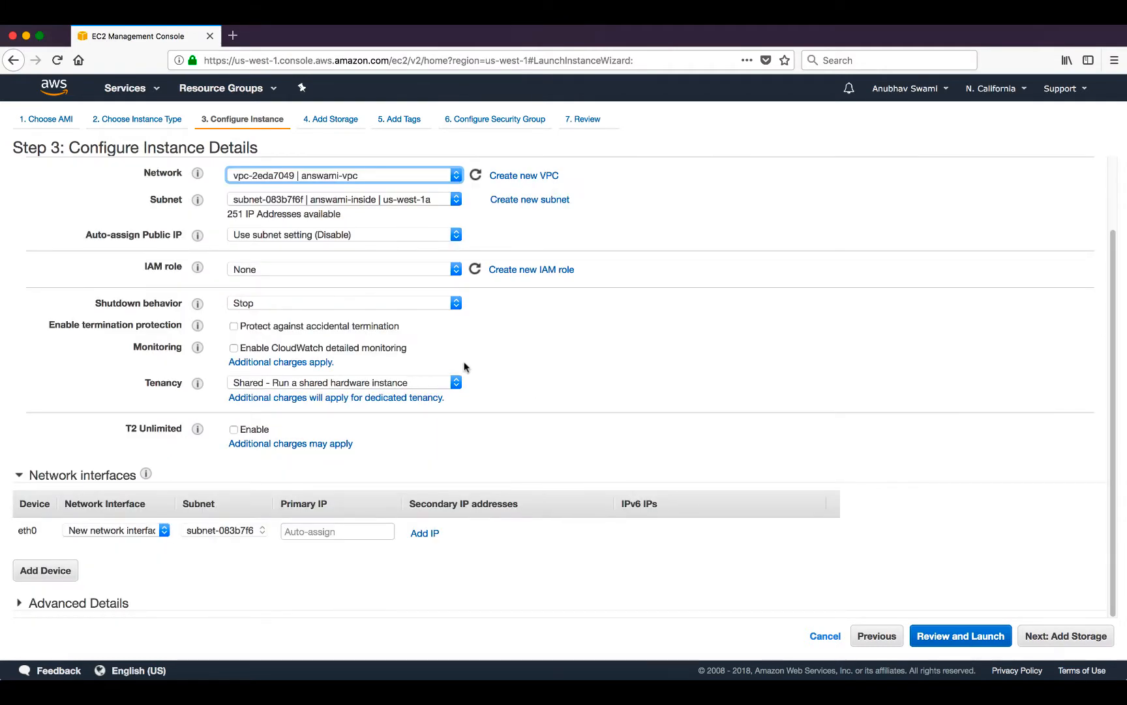
pyautogui.click(345, 199)
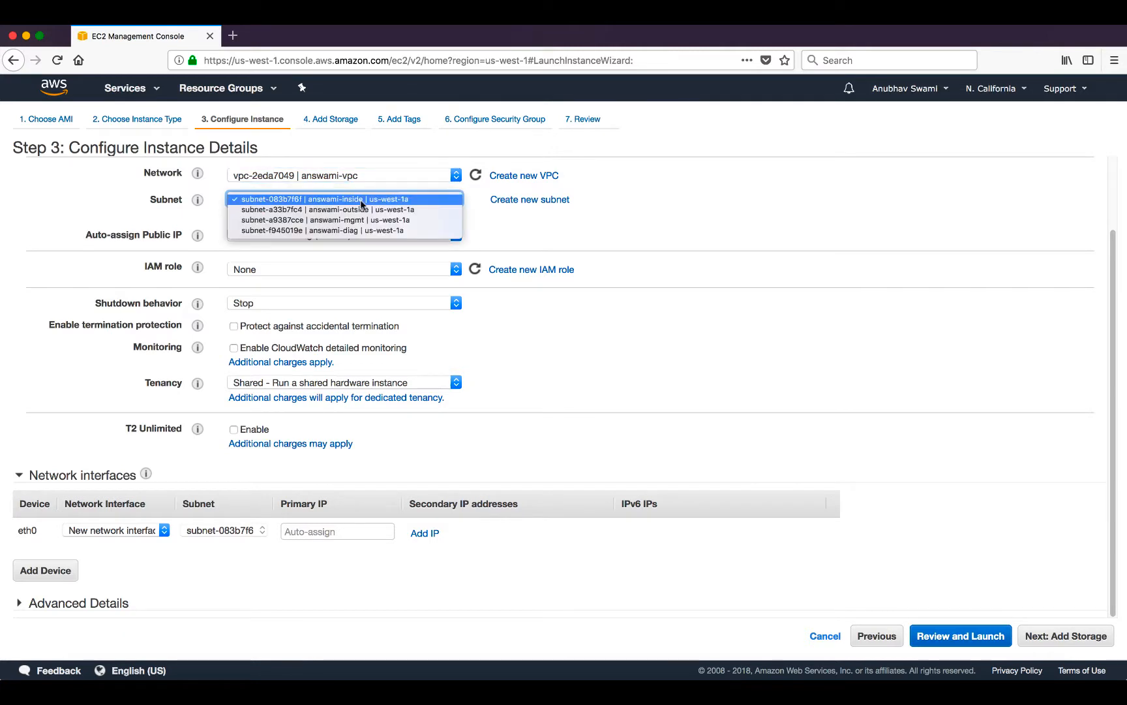
pyautogui.moveTo(347, 206)
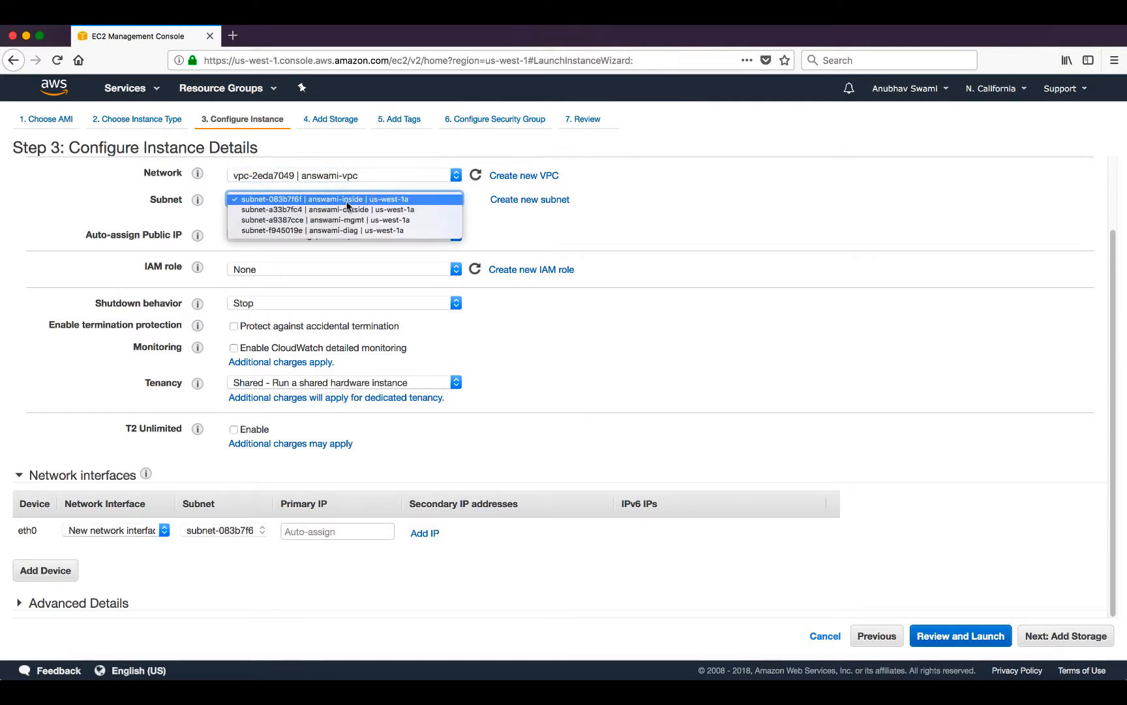
pyautogui.click(343, 200)
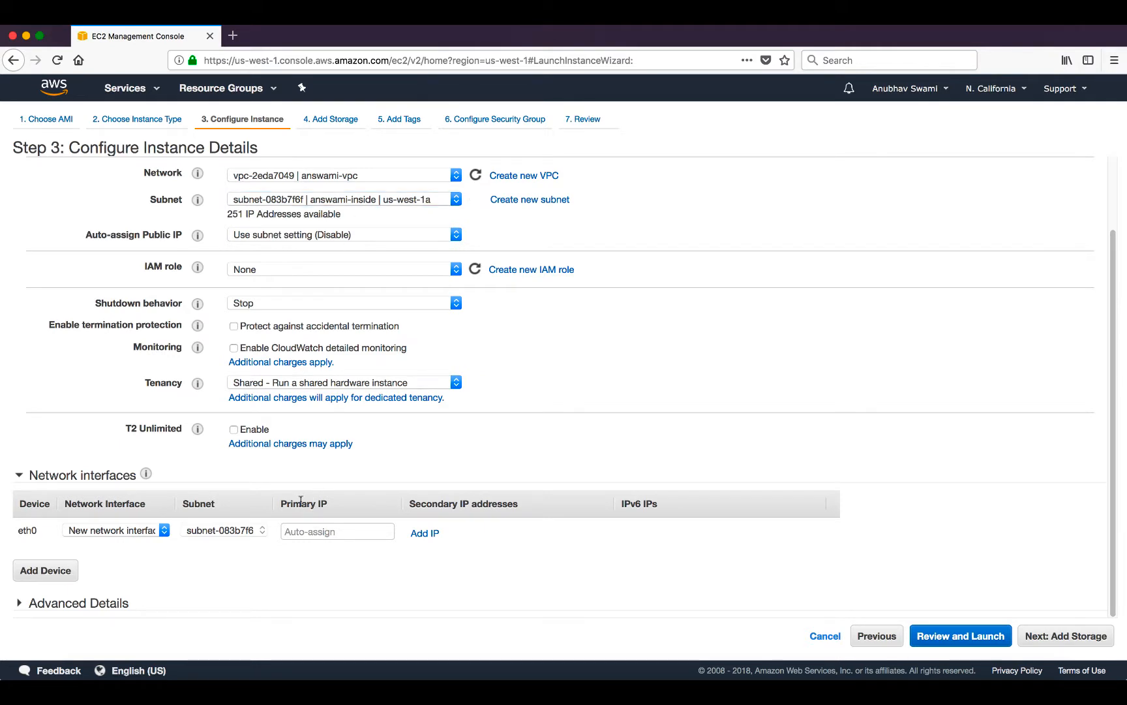
pyautogui.write('192.')
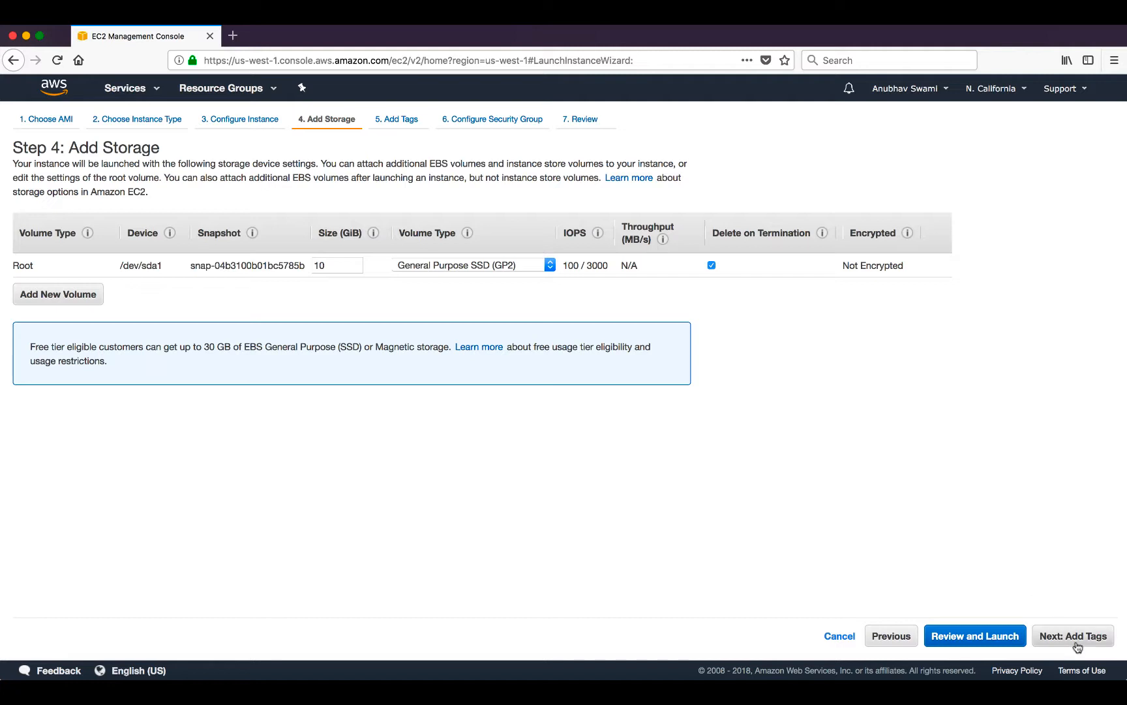
# - Accept default storage and add a name tag with value WL01
pyautogui.click(1073, 635)
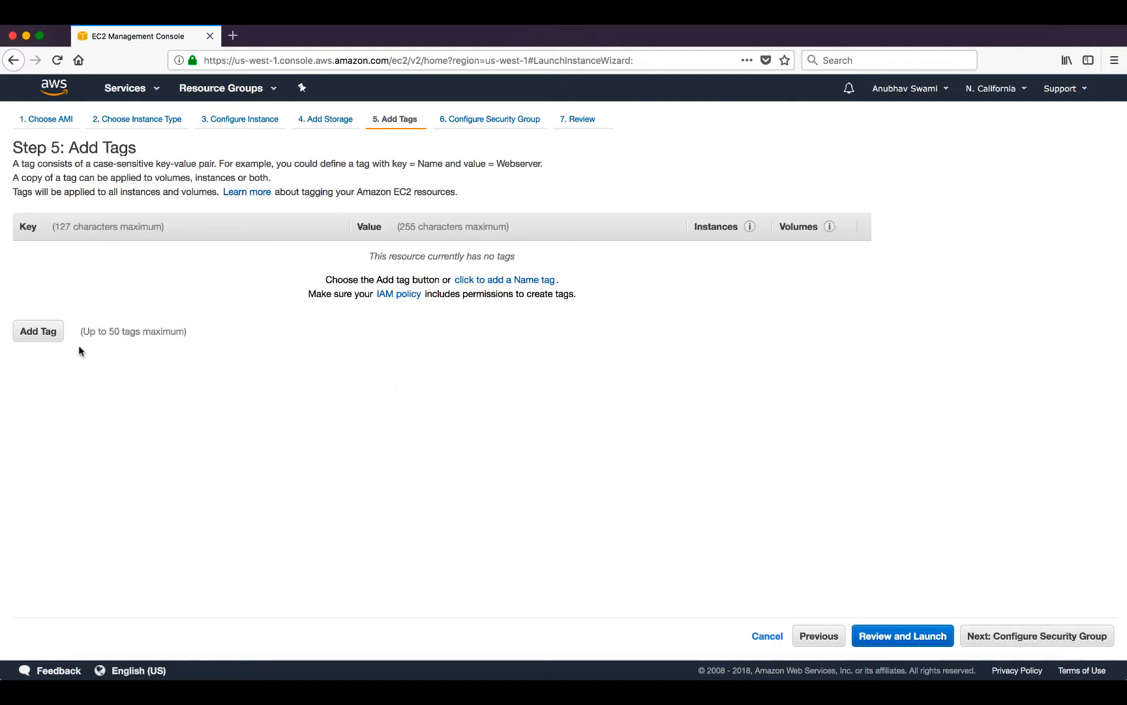
pyautogui.write('name')
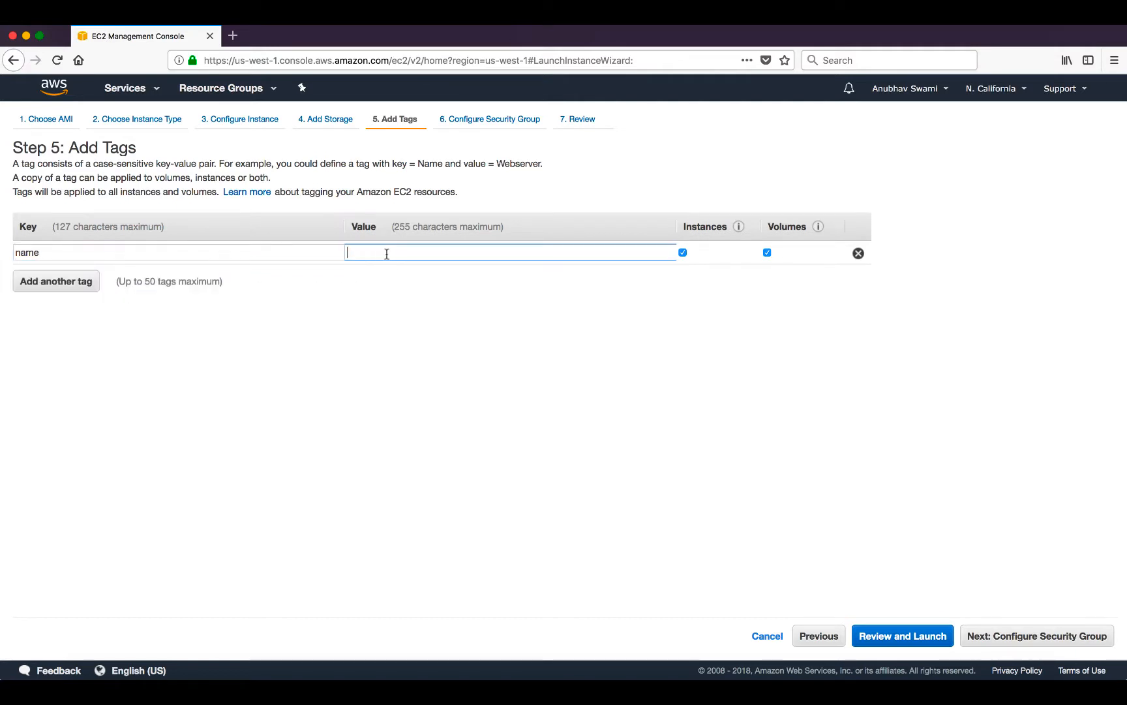
pyautogui.write('WL01')
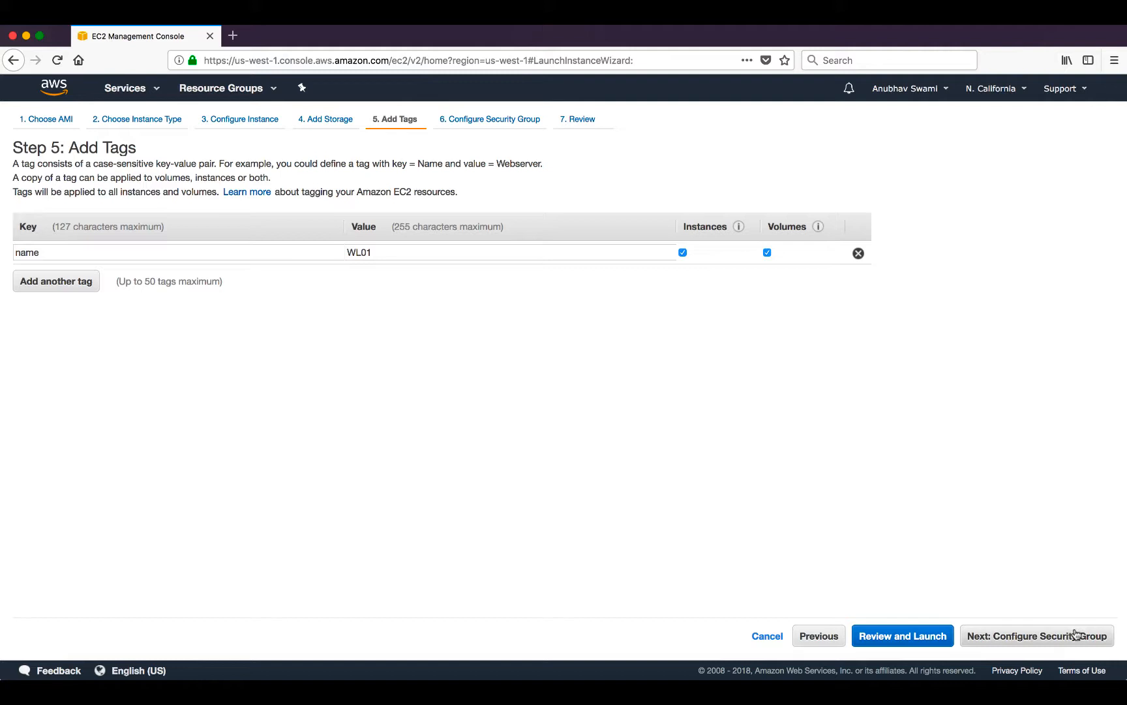
# - Select the existing default security group sg-dc2446a5 for the instance
pyautogui.click(1036, 635)
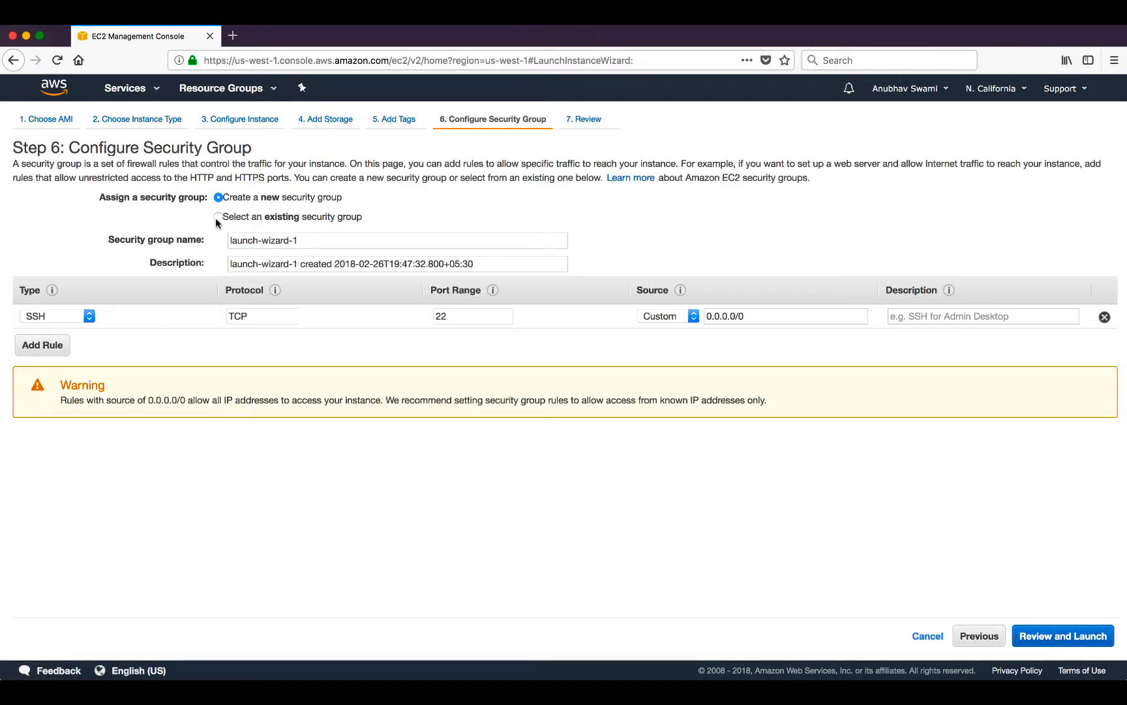
pyautogui.click(218, 217)
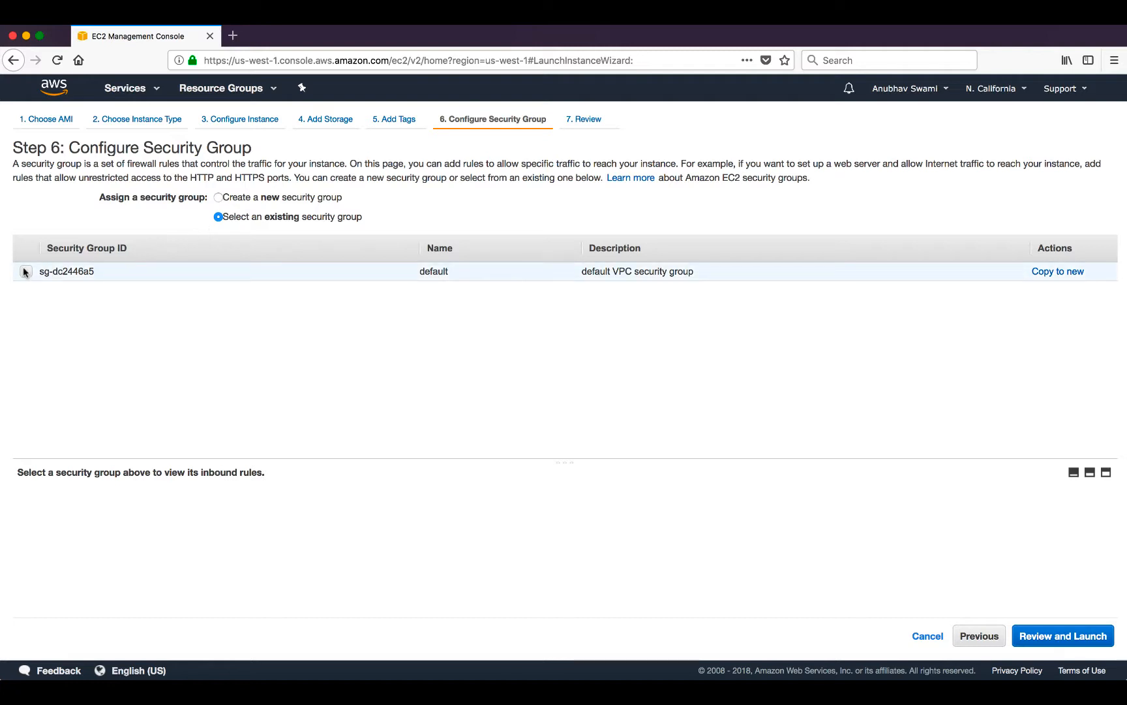
pyautogui.click(26, 271)
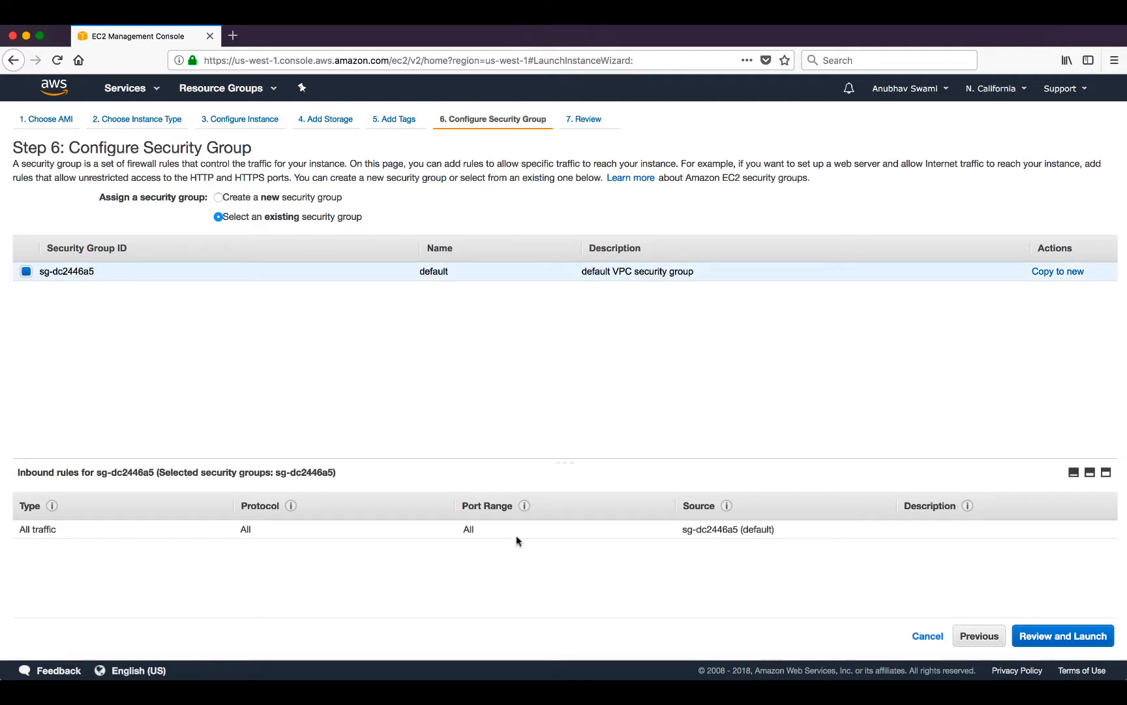
pyautogui.moveTo(1044, 635)
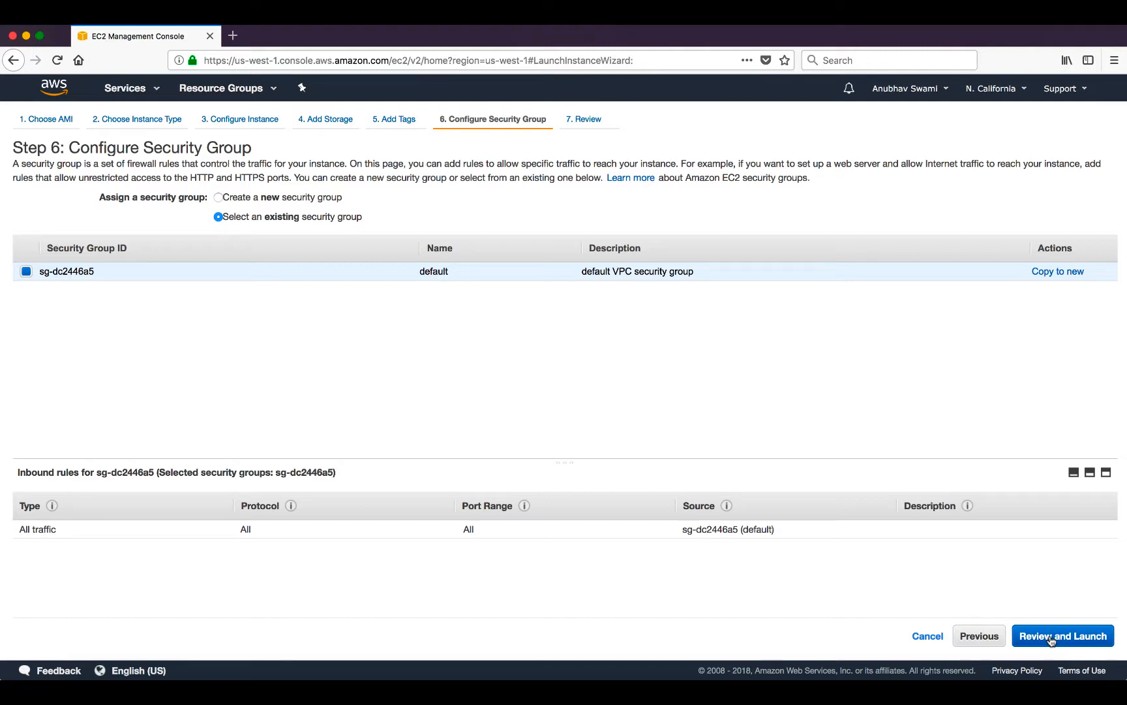
# - Review the launch summary, highlighting the t2.micro instance type
pyautogui.click(1062, 636)
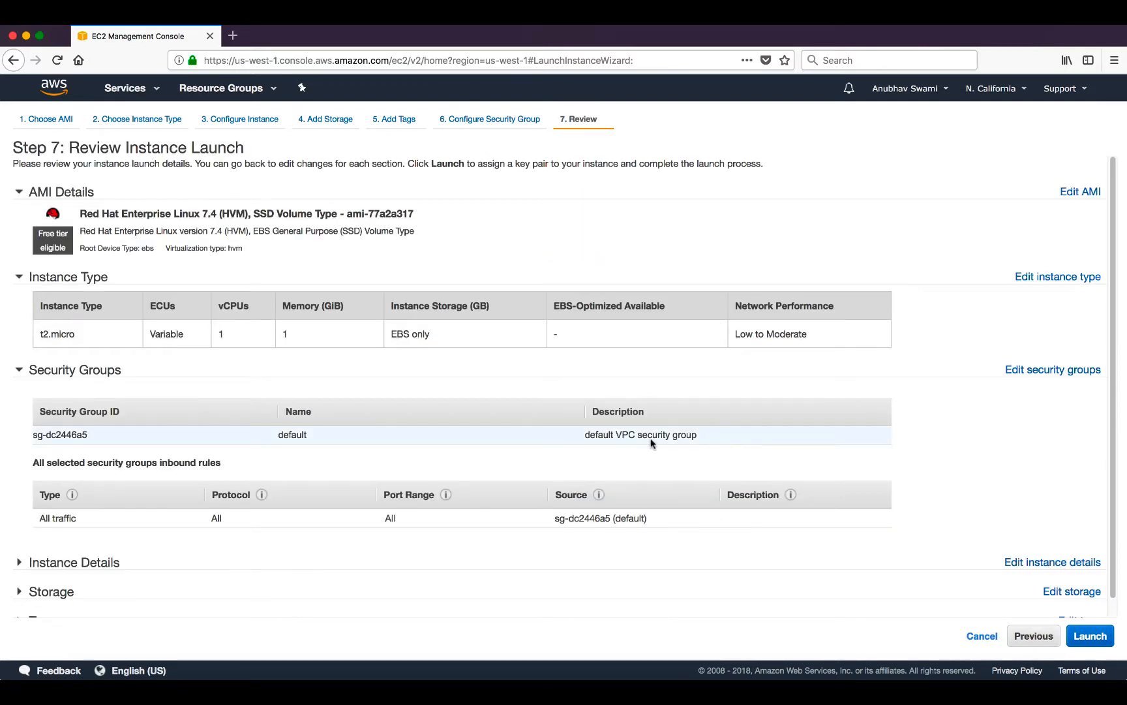
pyautogui.scroll(-3)
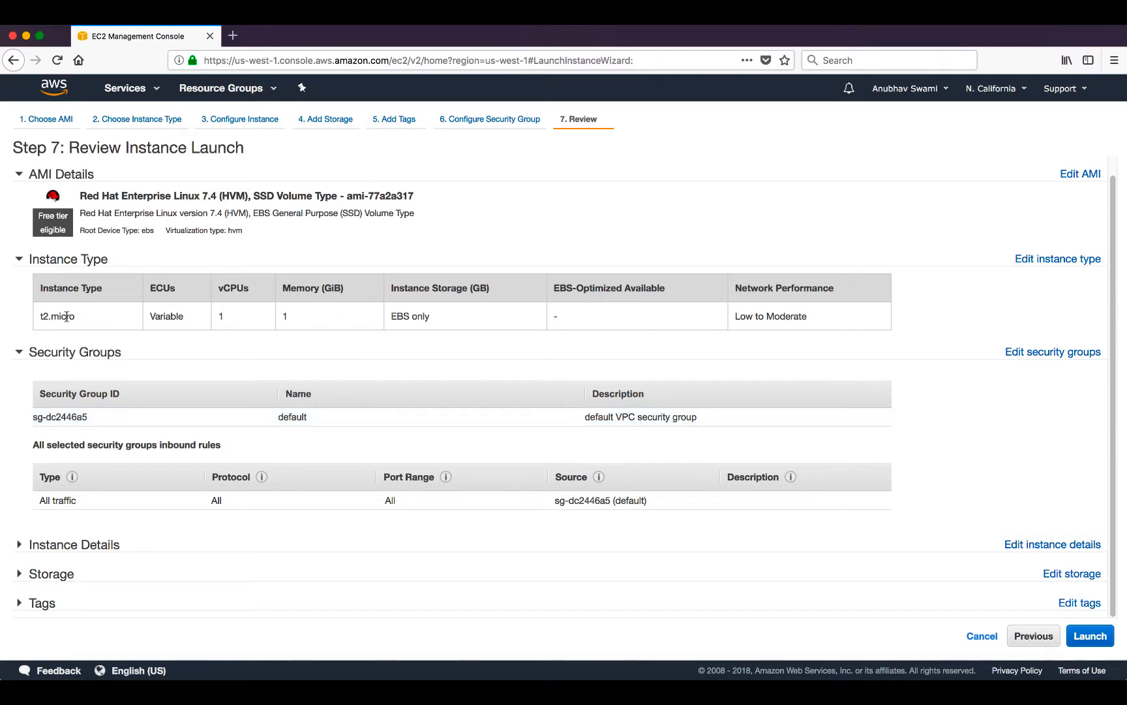
pyautogui.doubleClick(50, 315)
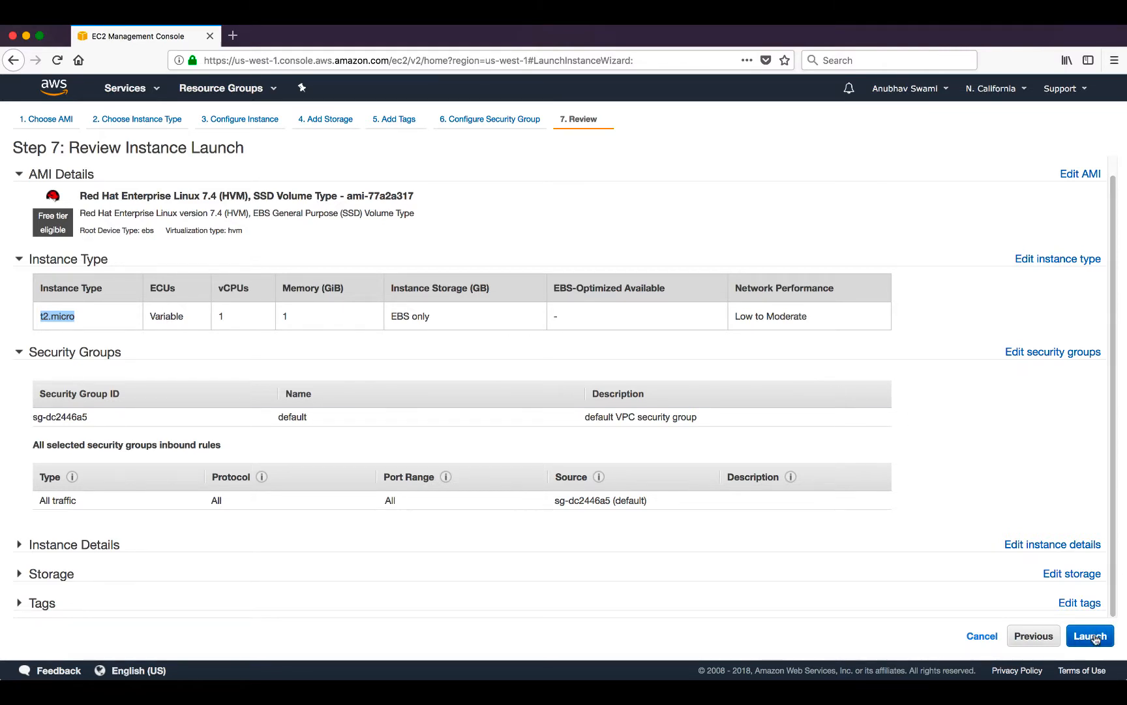
# - Create a new key pair named answami-key-video-series in the launch dialog
pyautogui.click(1091, 635)
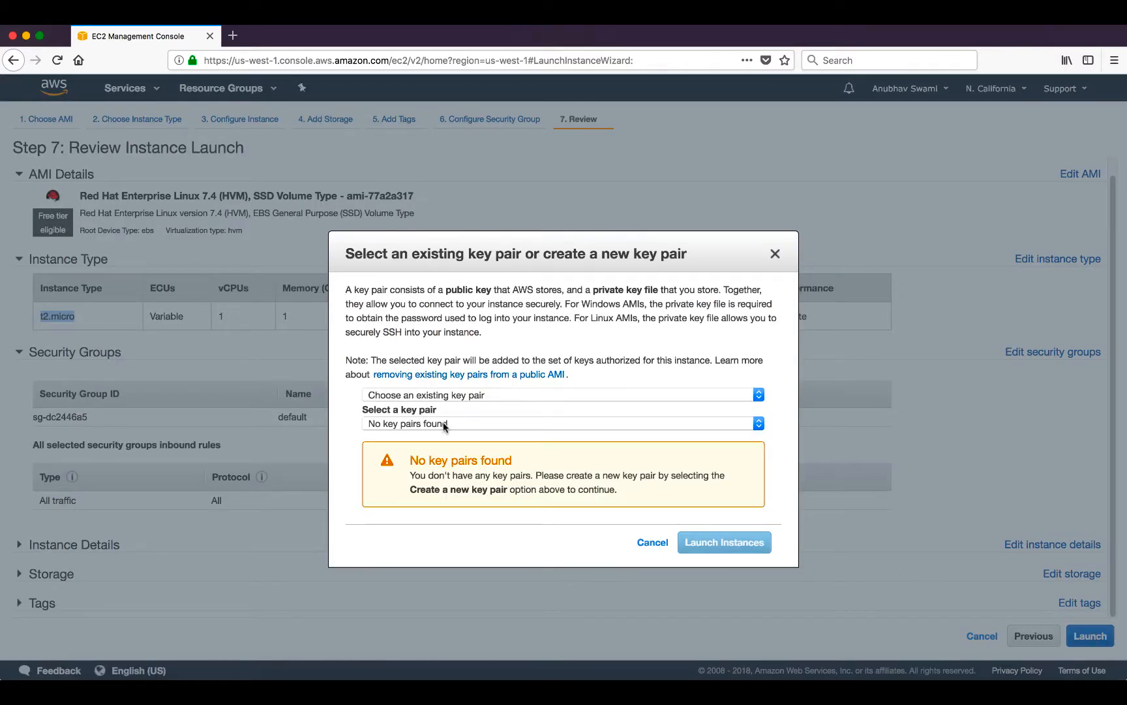
pyautogui.click(561, 423)
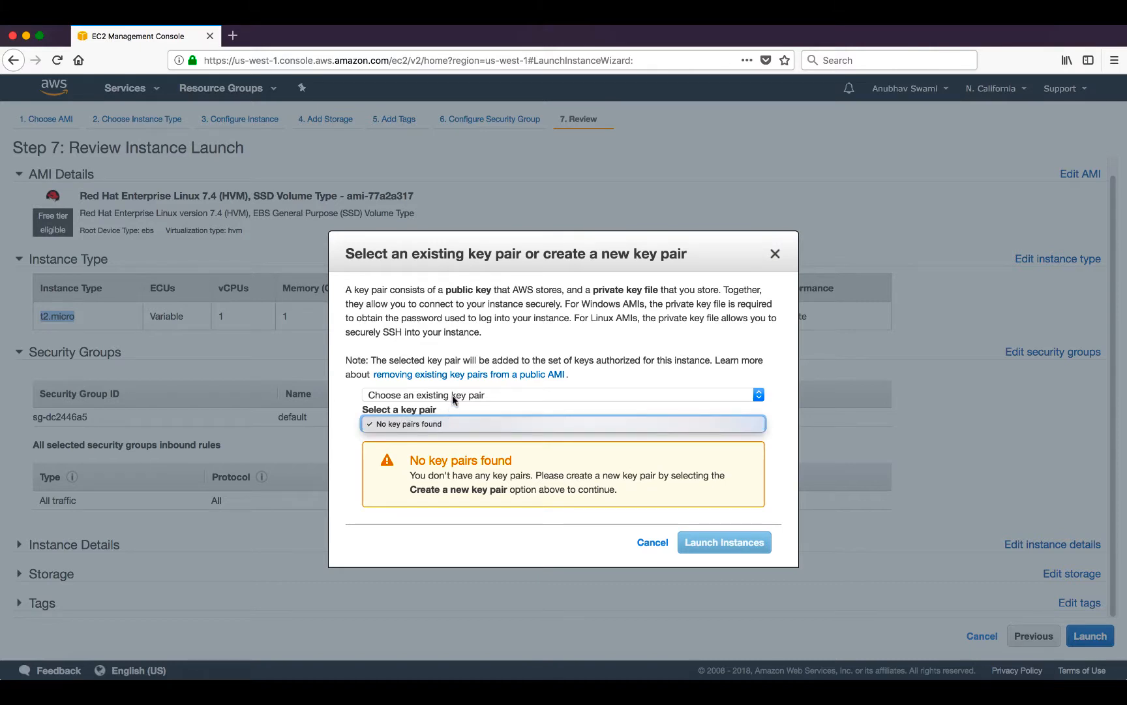
pyautogui.click(564, 423)
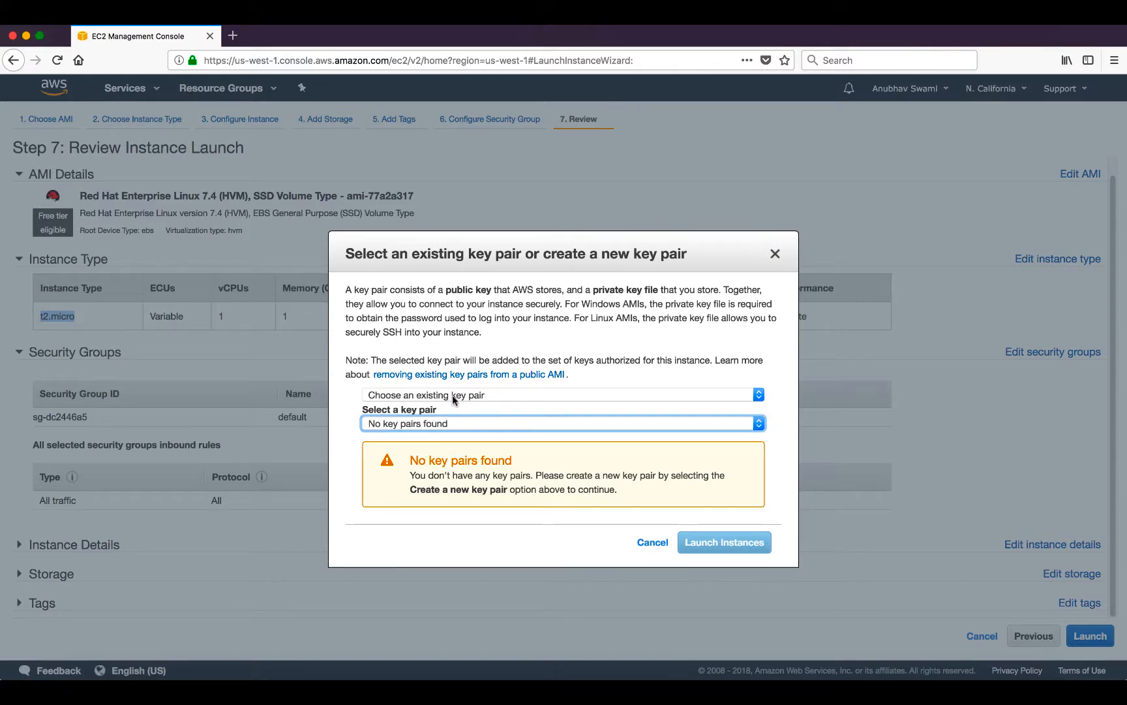
pyautogui.click(562, 394)
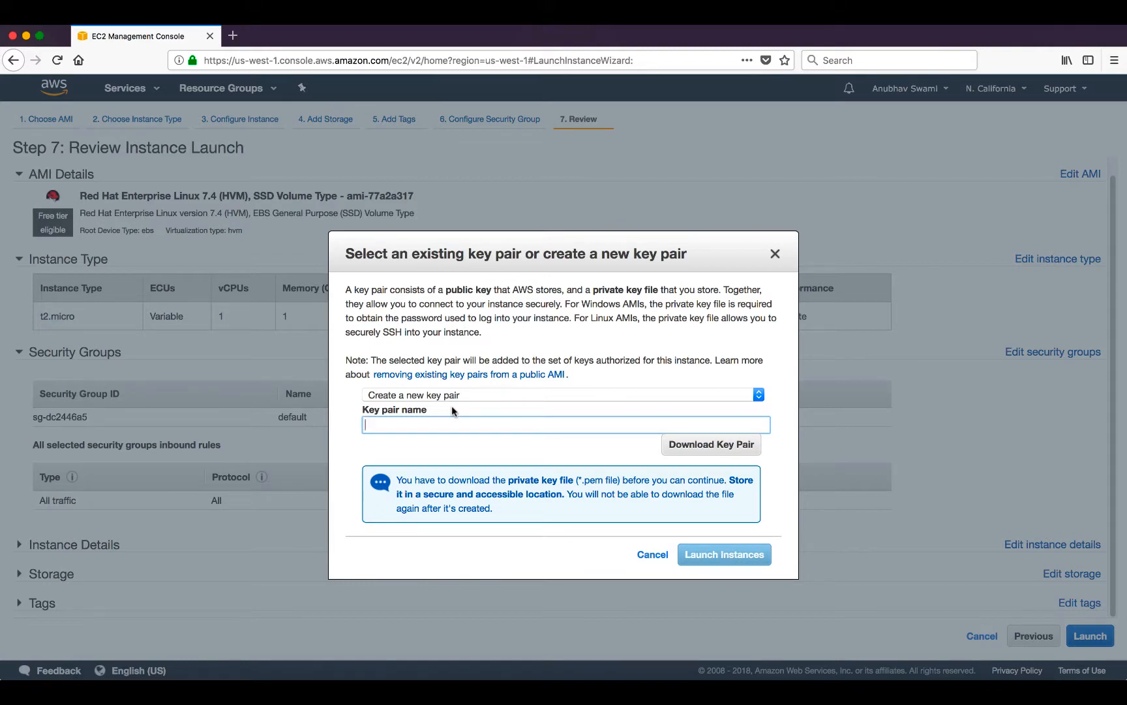
pyautogui.write('answami-')
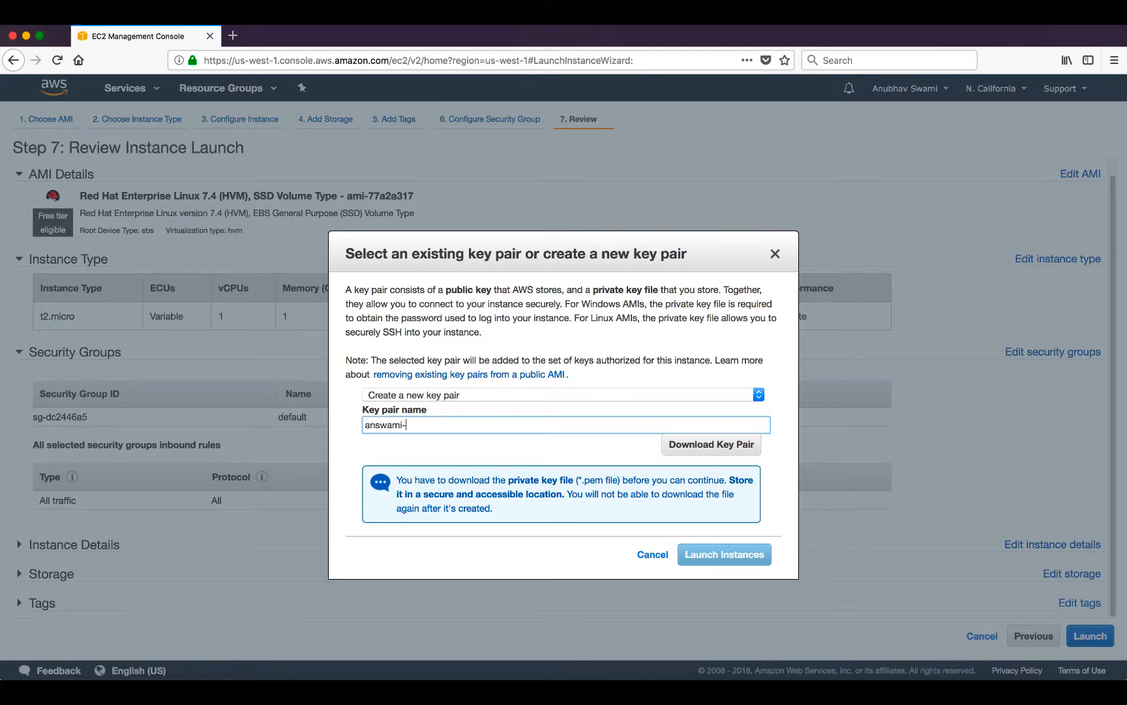
pyautogui.write('key-')
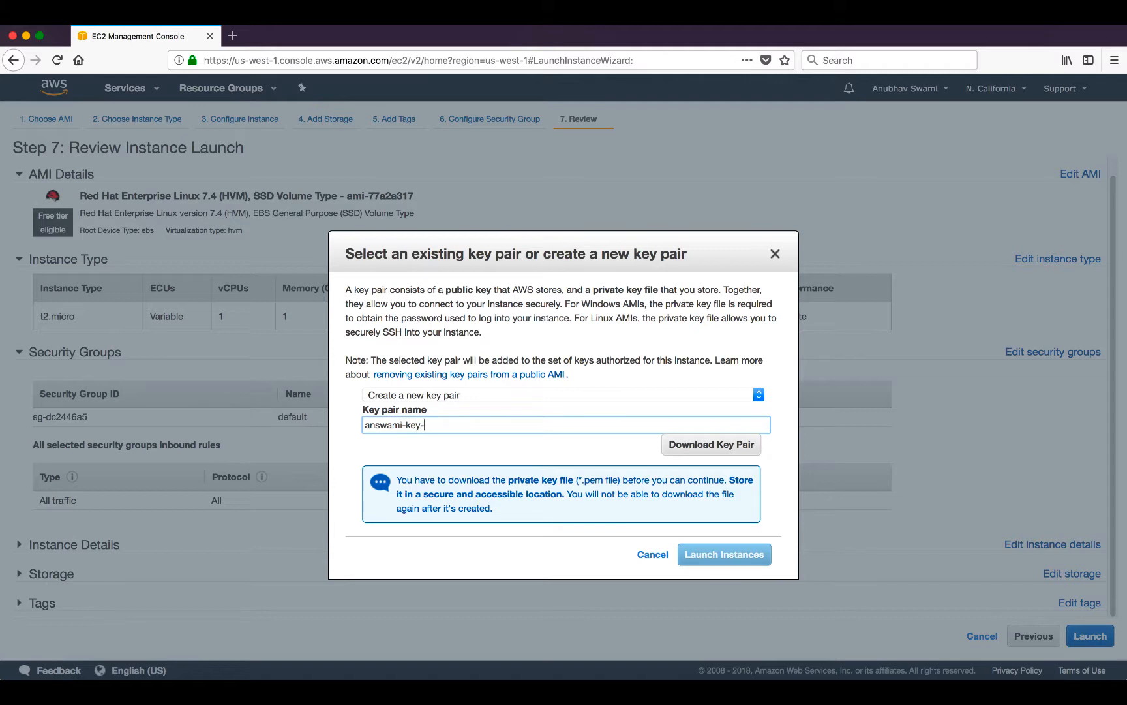
pyautogui.write('vide')
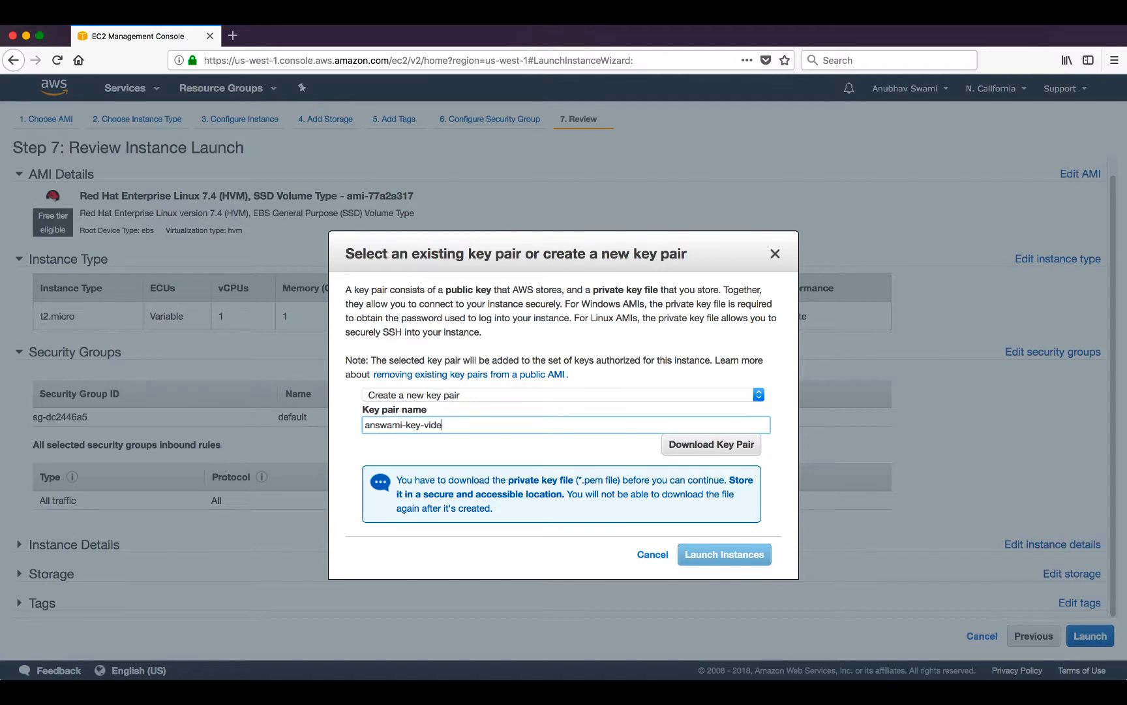
pyautogui.write('o-series')
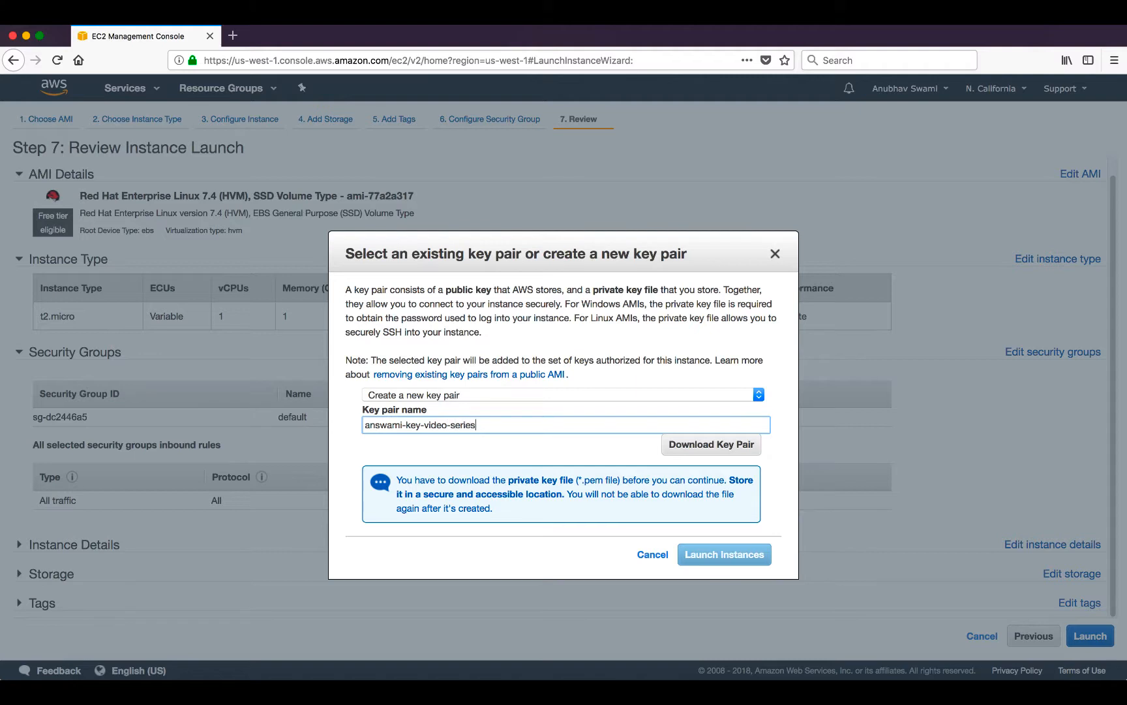
# - Download and save the key pair file, then launch the instance
pyautogui.click(711, 444)
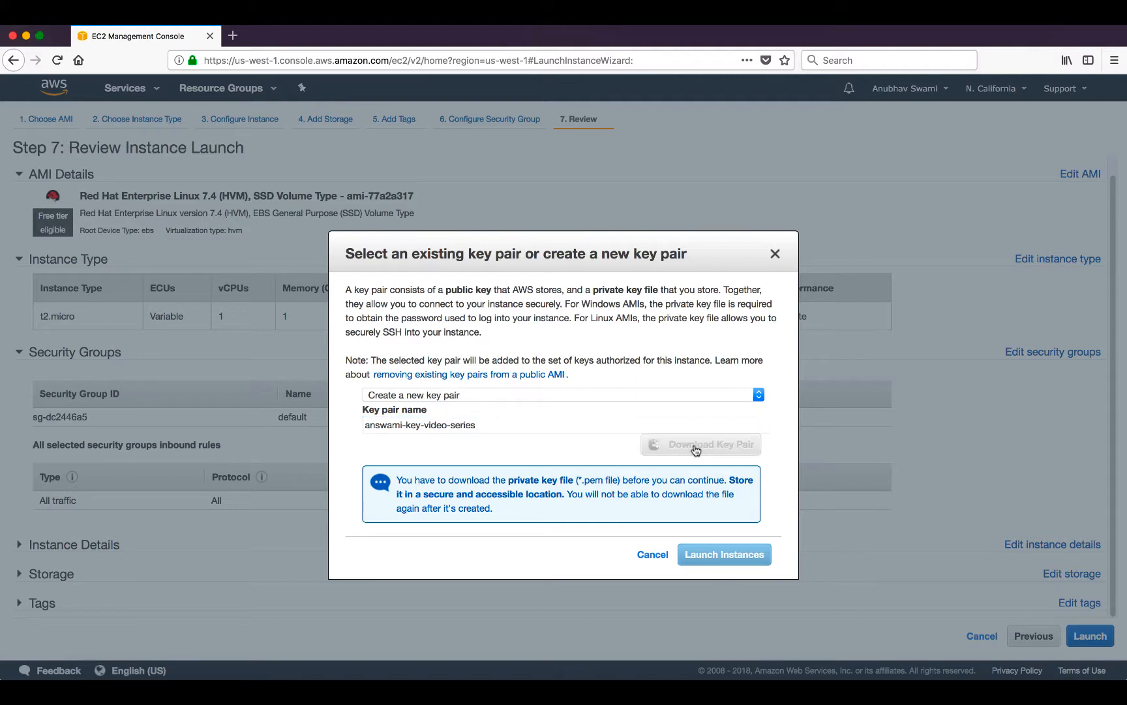
pyautogui.click(700, 444)
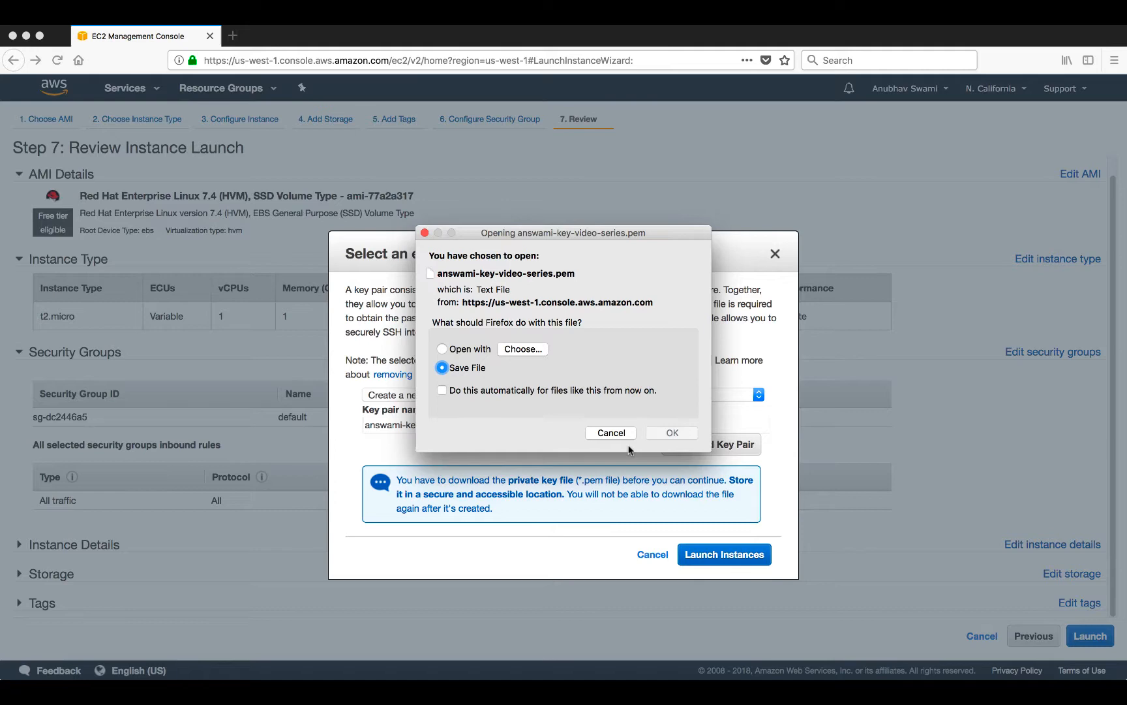
pyautogui.click(671, 433)
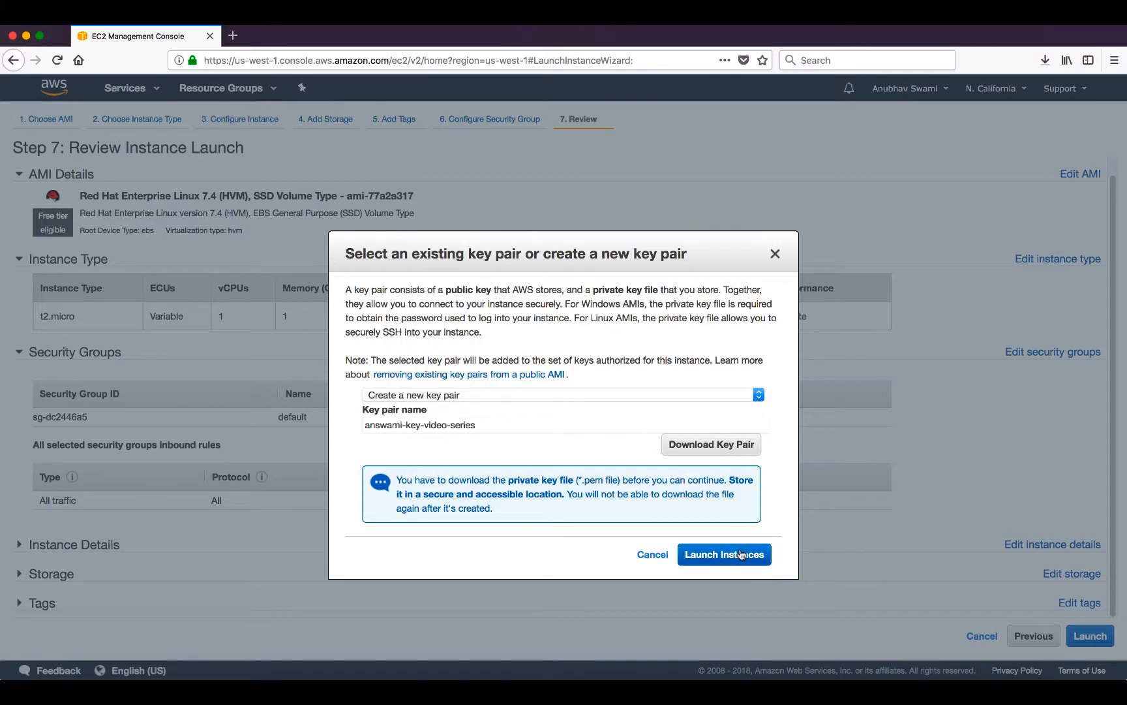
pyautogui.click(725, 553)
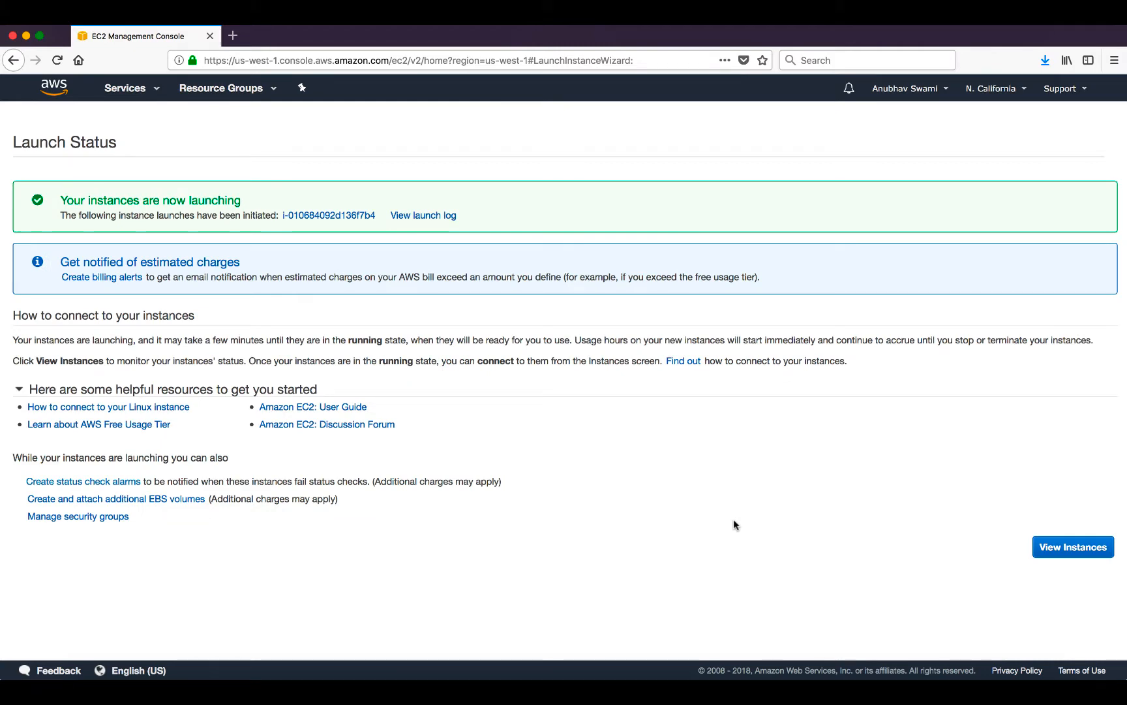
# - Show the new instance pending in the Instances list with an enlarged details pane
pyautogui.click(1072, 547)
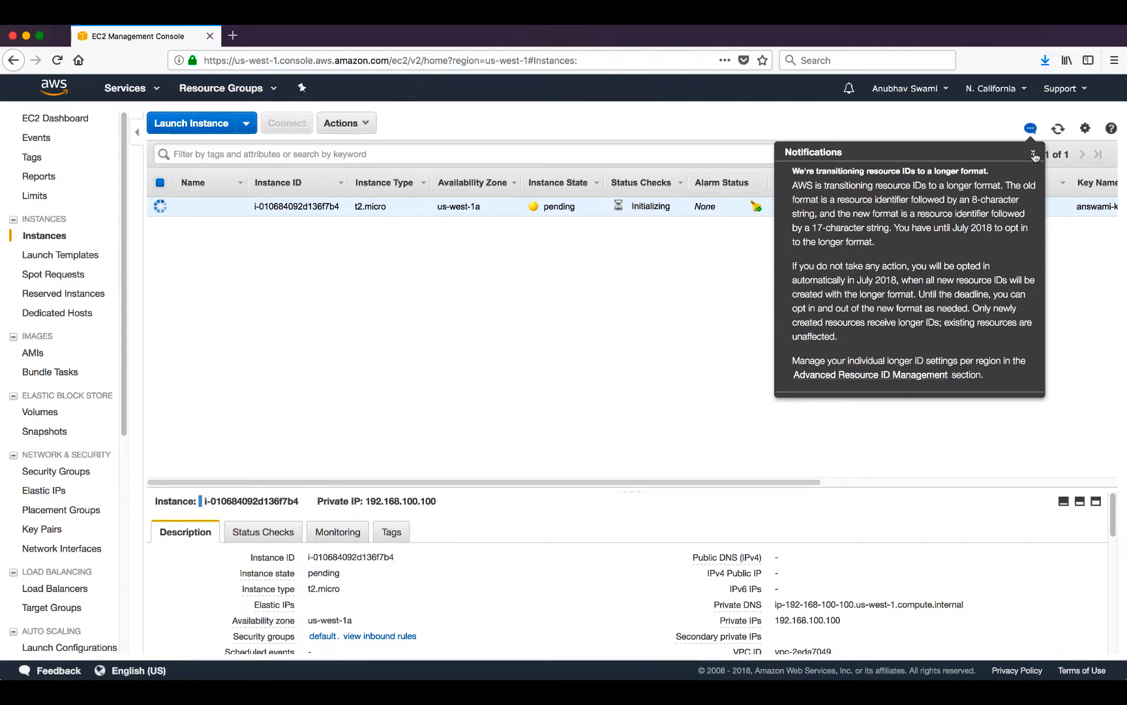
pyautogui.click(1036, 154)
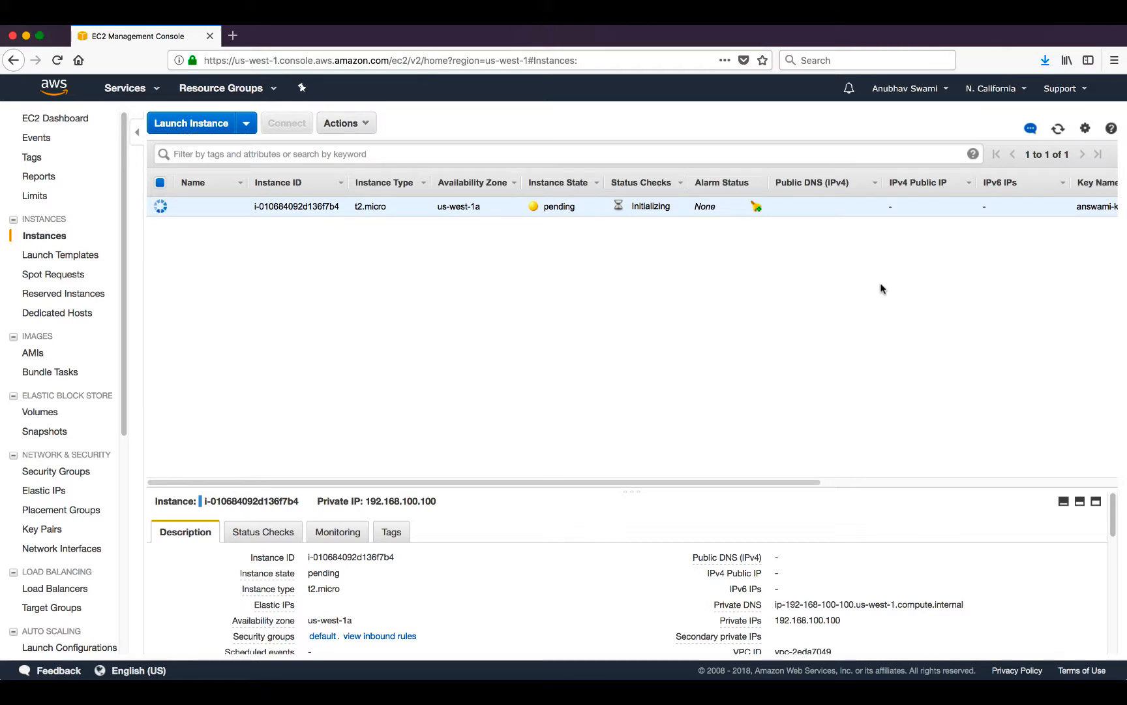
pyautogui.moveTo(763, 468)
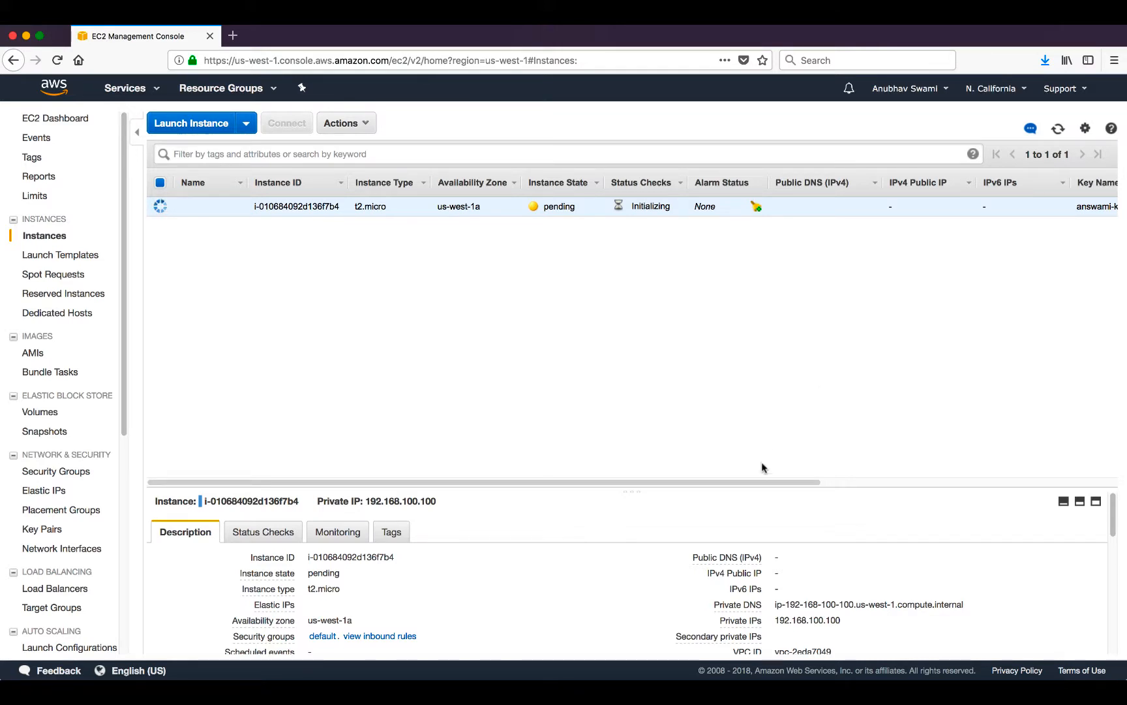
pyautogui.moveTo(632, 492); pyautogui.dragTo(632, 258)
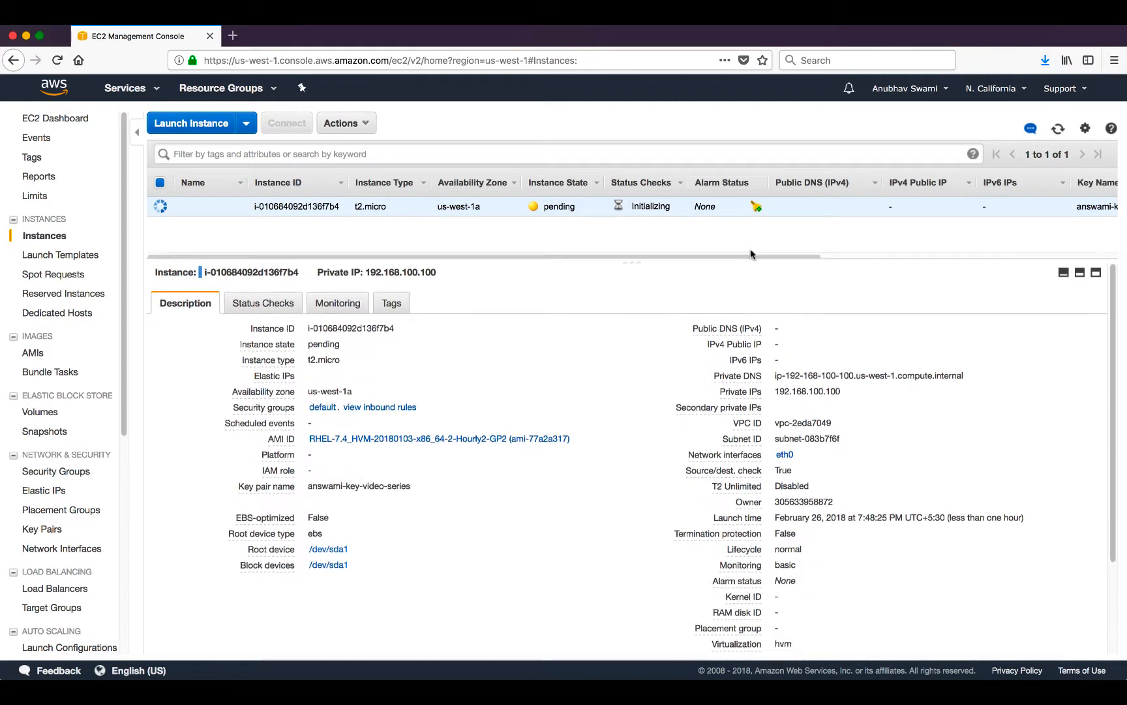